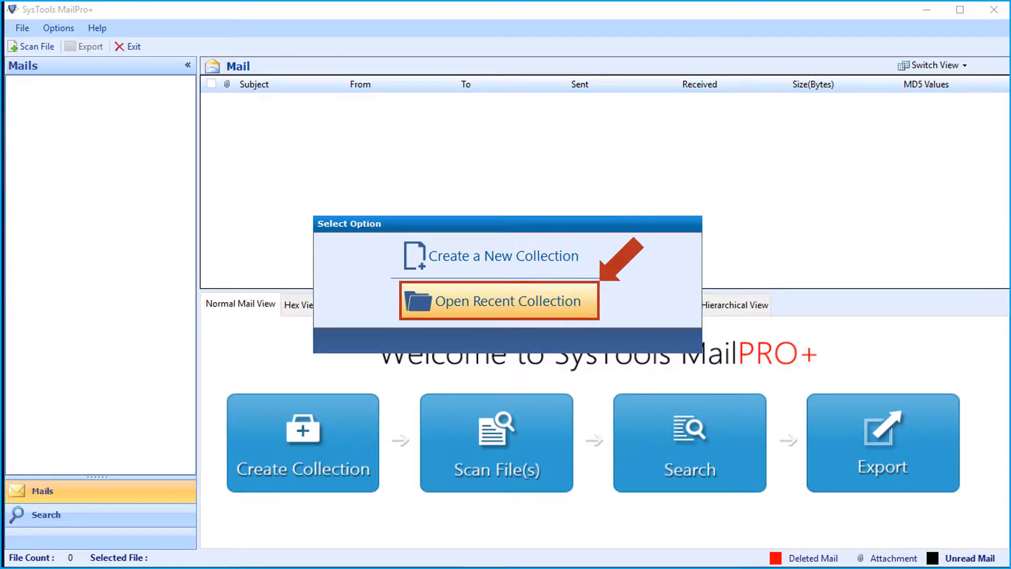
# Step: Reopen the recent 'Different File Formats Collection' and load all 13 scanned mail files
pyautogui.click(498, 301)
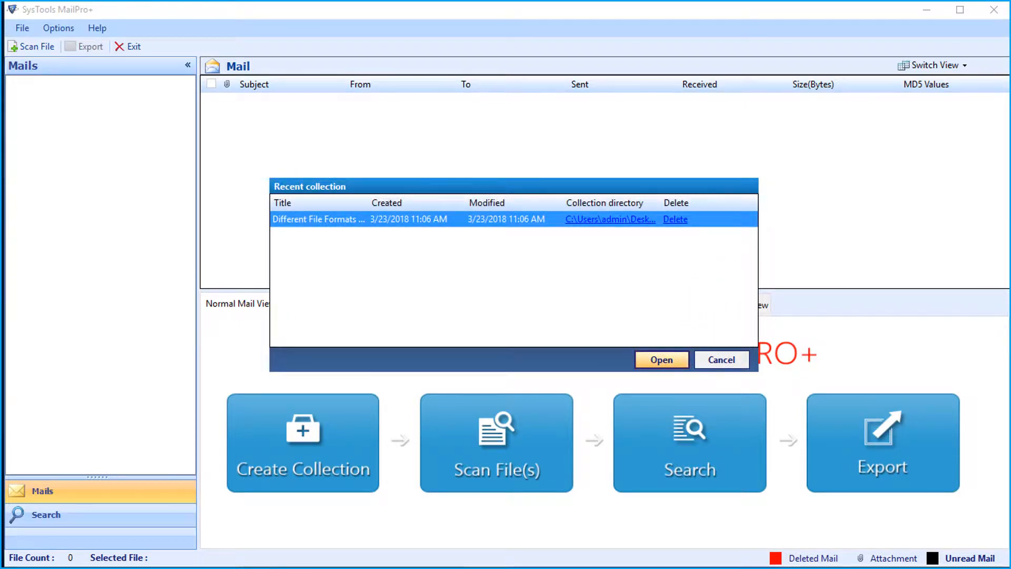
pyautogui.click(660, 359)
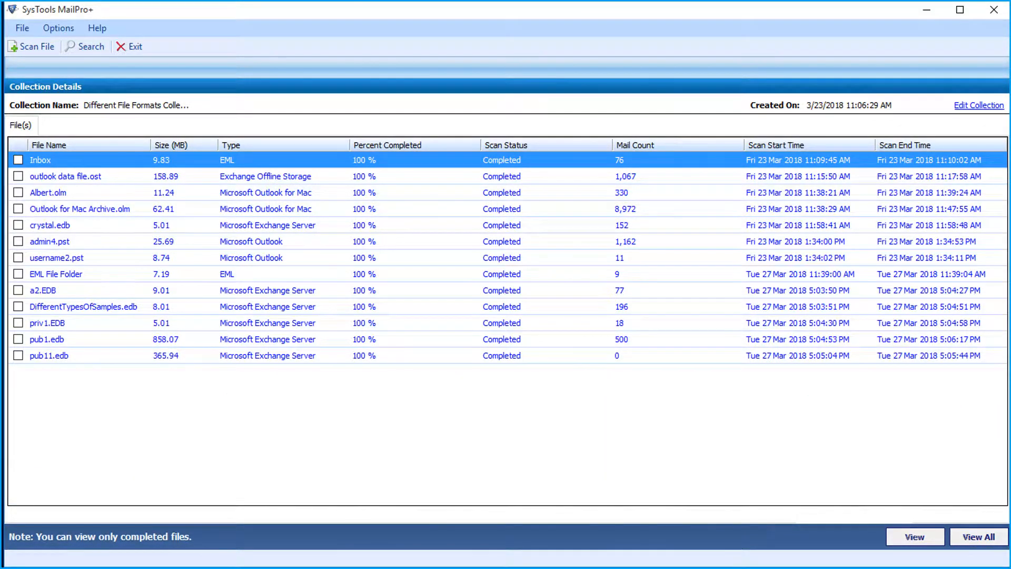
pyautogui.click(977, 537)
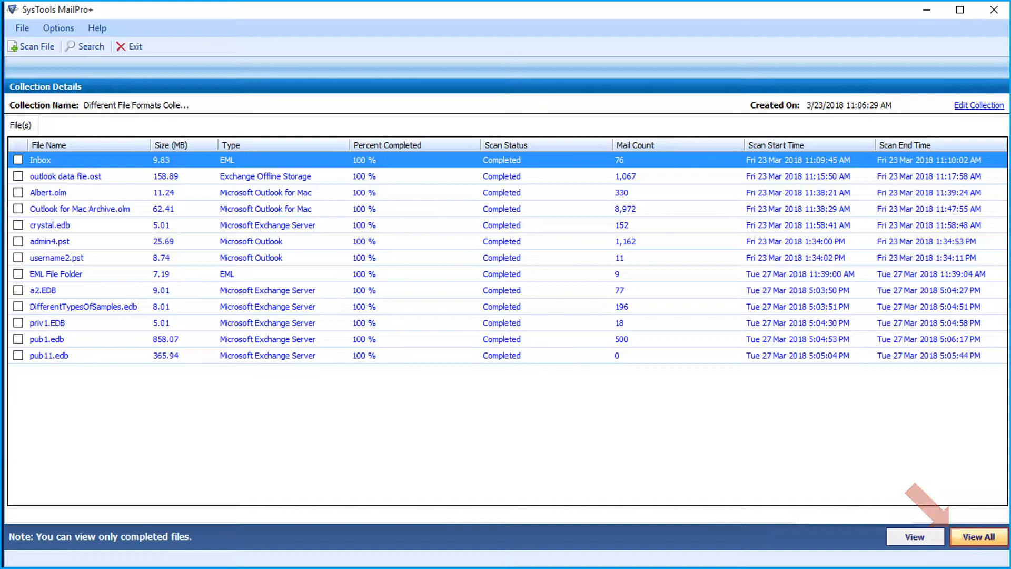
pyautogui.click(977, 536)
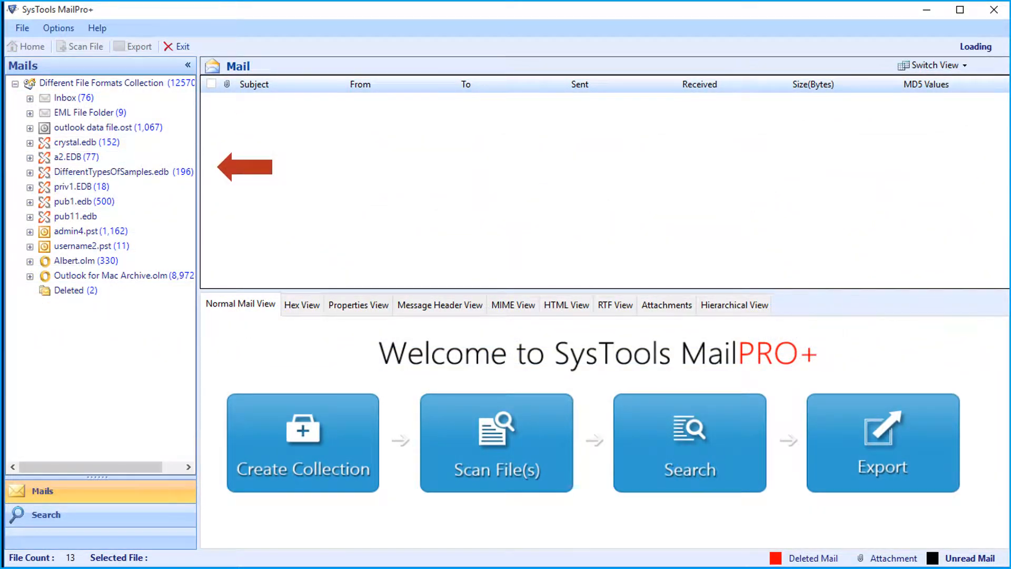
# Step: Open the Search panel with 'Invoice' as the keyword and OR kept as operator
pyautogui.click(45, 514)
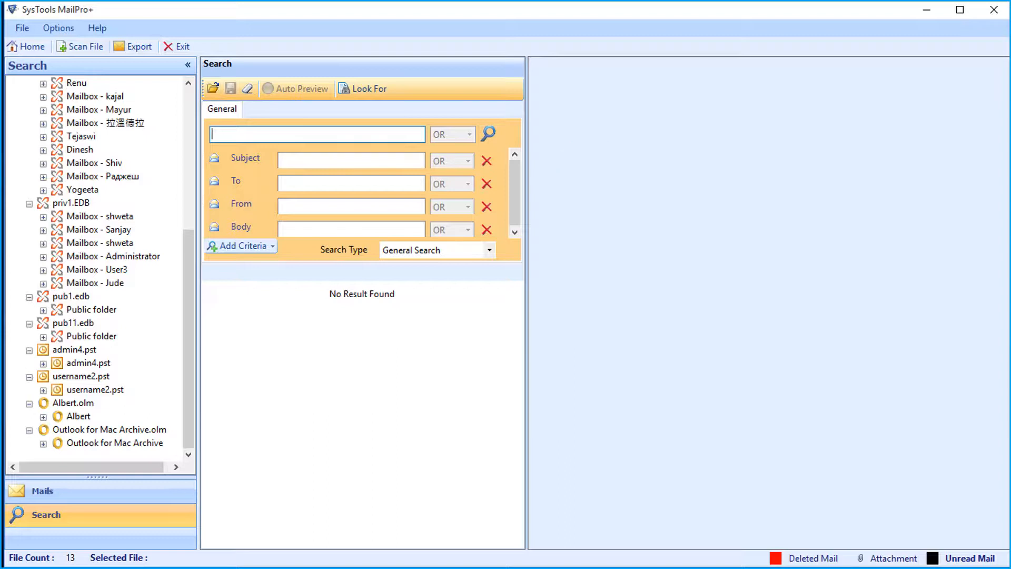
pyautogui.write('Invoice')
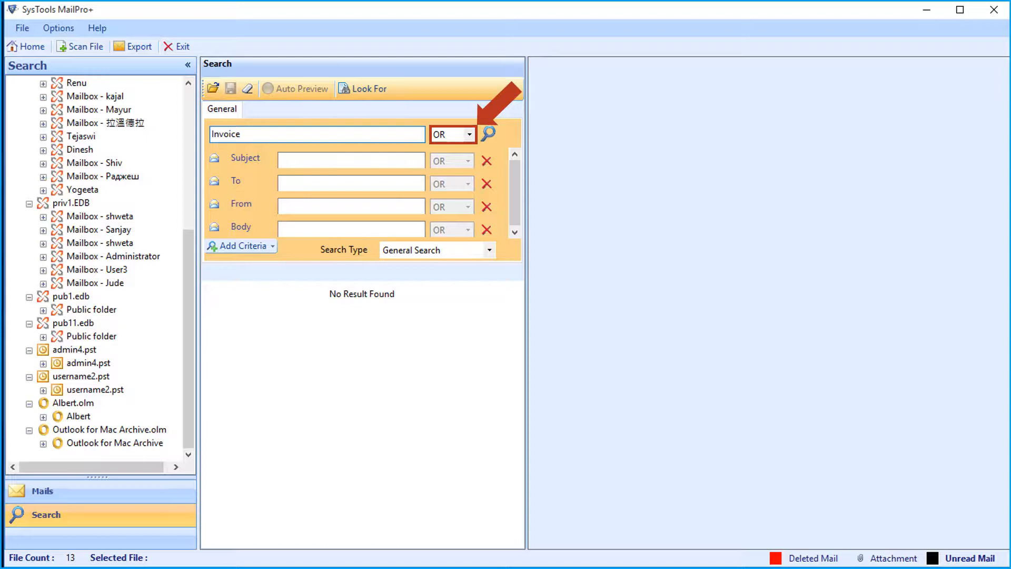
pyautogui.click(468, 134)
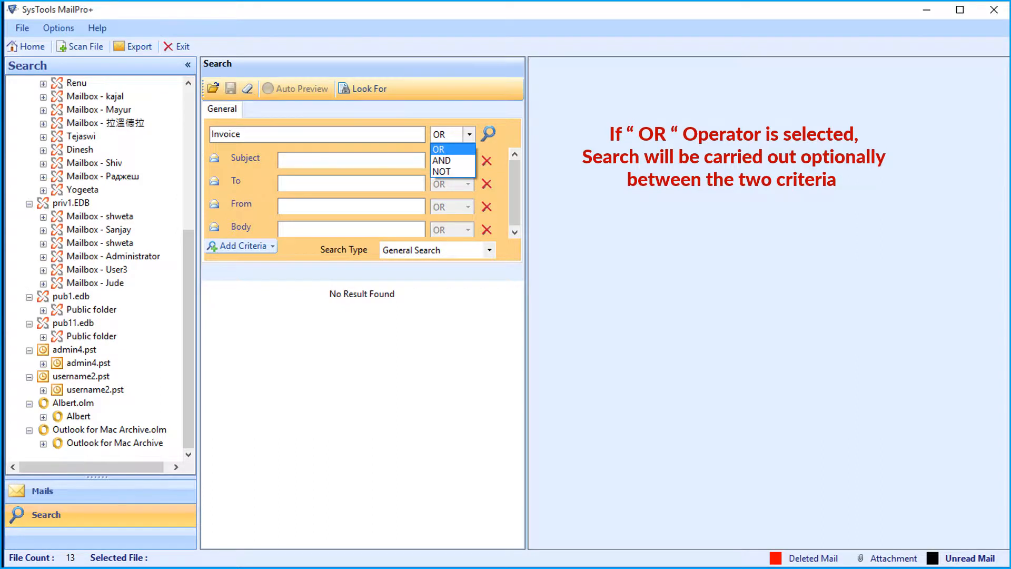
pyautogui.click(442, 160)
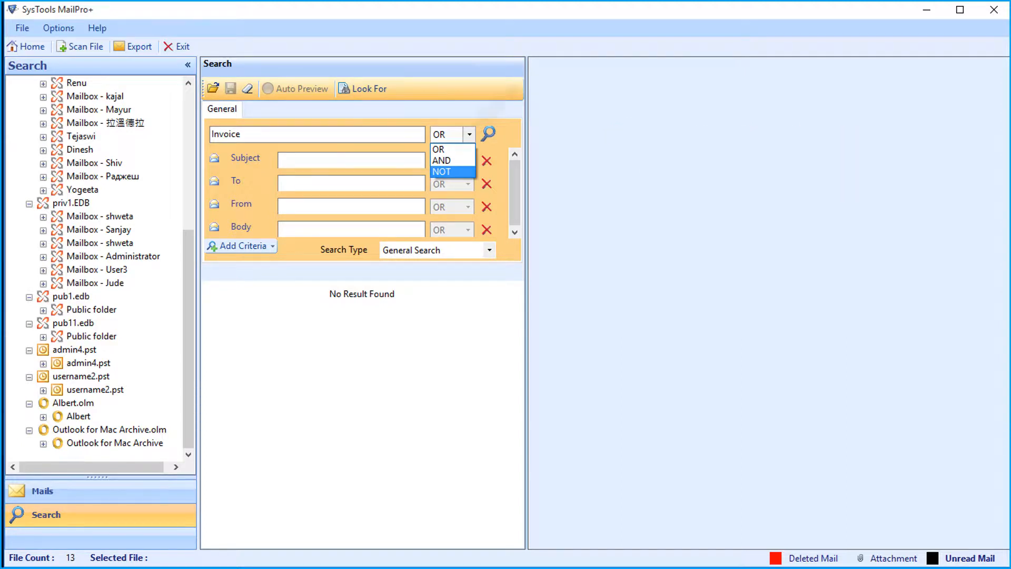
pyautogui.click(447, 134)
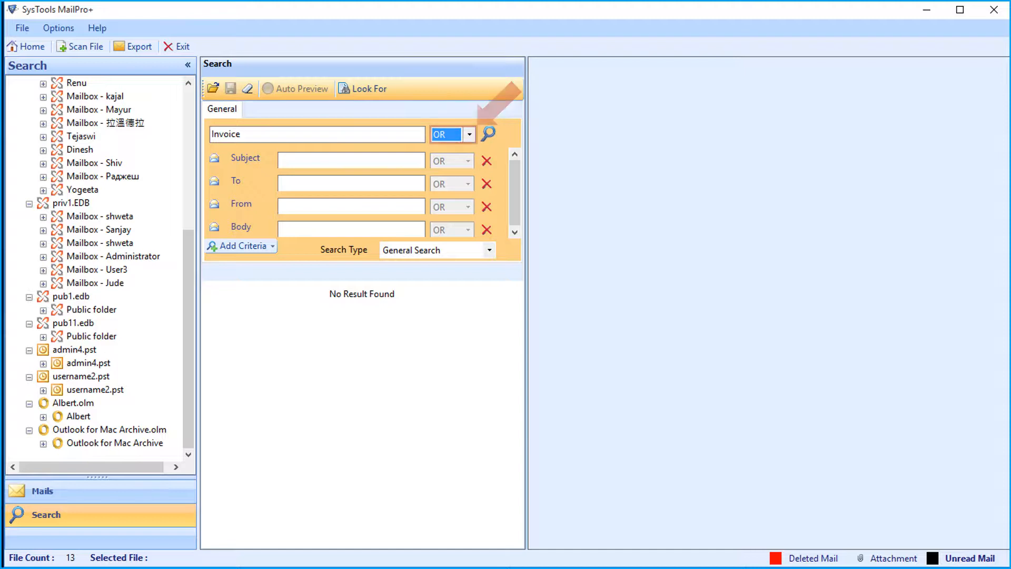
pyautogui.write('Sales Agreement')
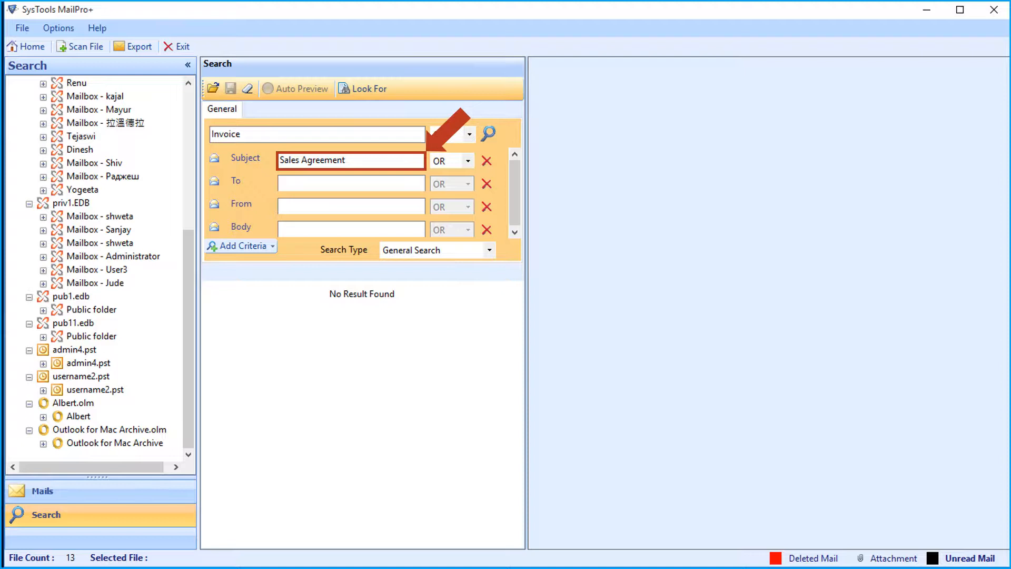
pyautogui.click(350, 184)
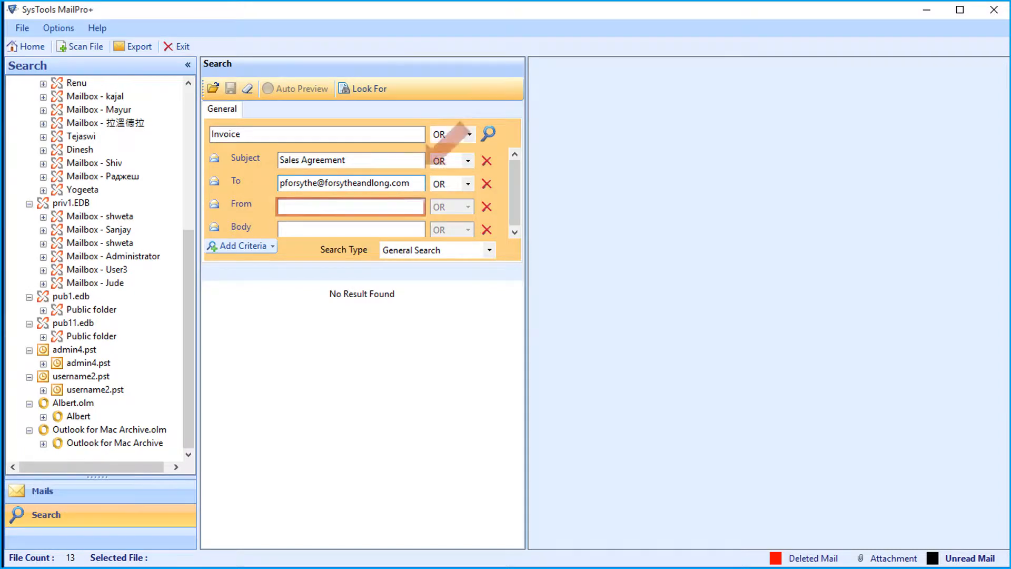
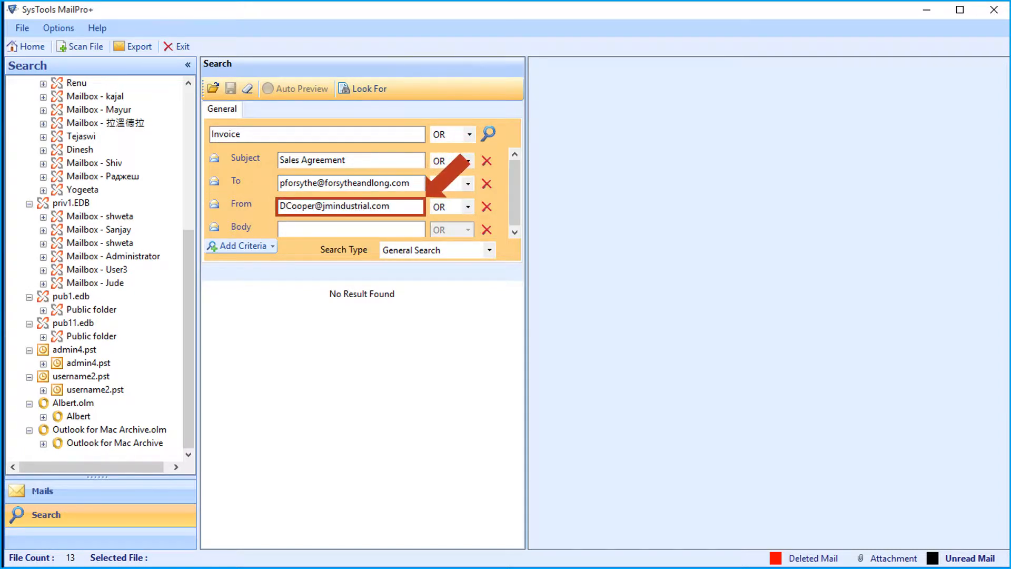
pyautogui.write('Documents')
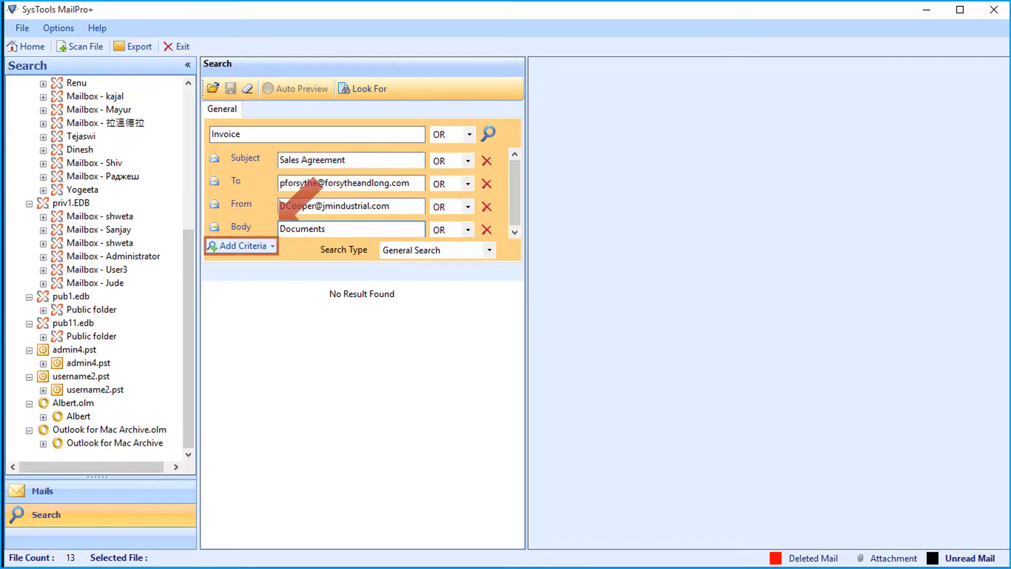
# Step: Add a Sent Date criterion spanning 11/08/2015 to 04/04/2018
pyautogui.click(241, 246)
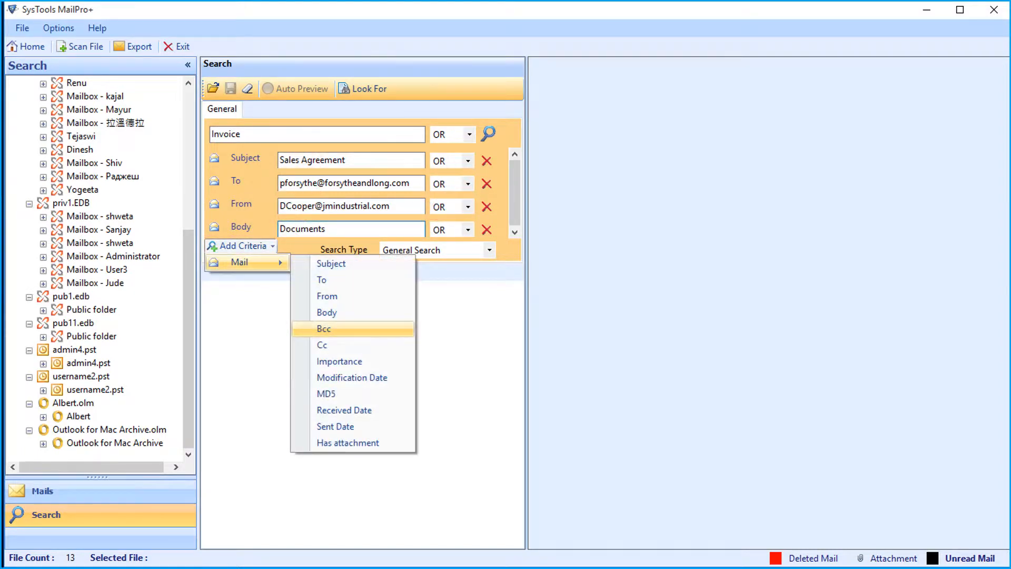
pyautogui.moveTo(339, 361)
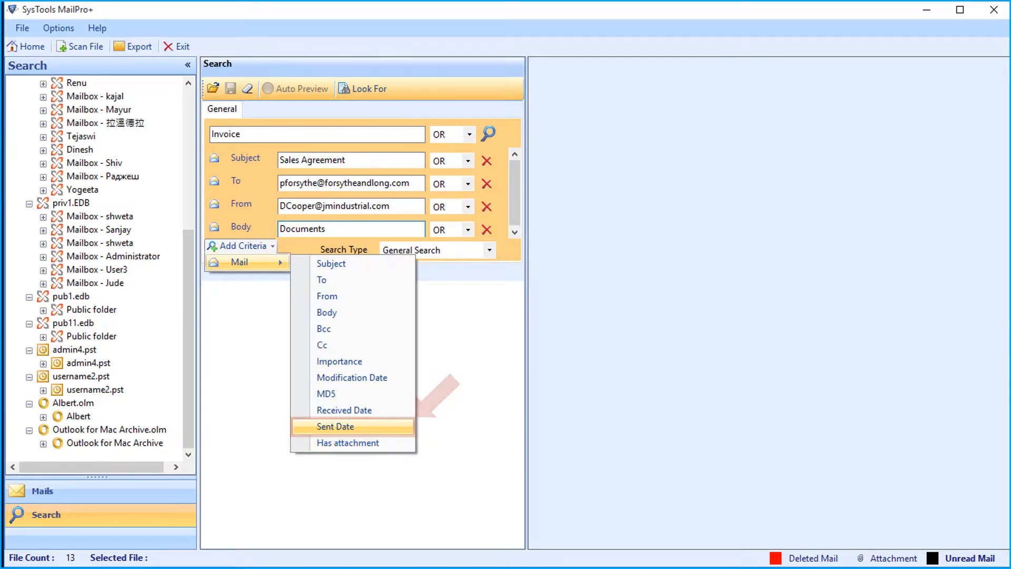
pyautogui.click(335, 426)
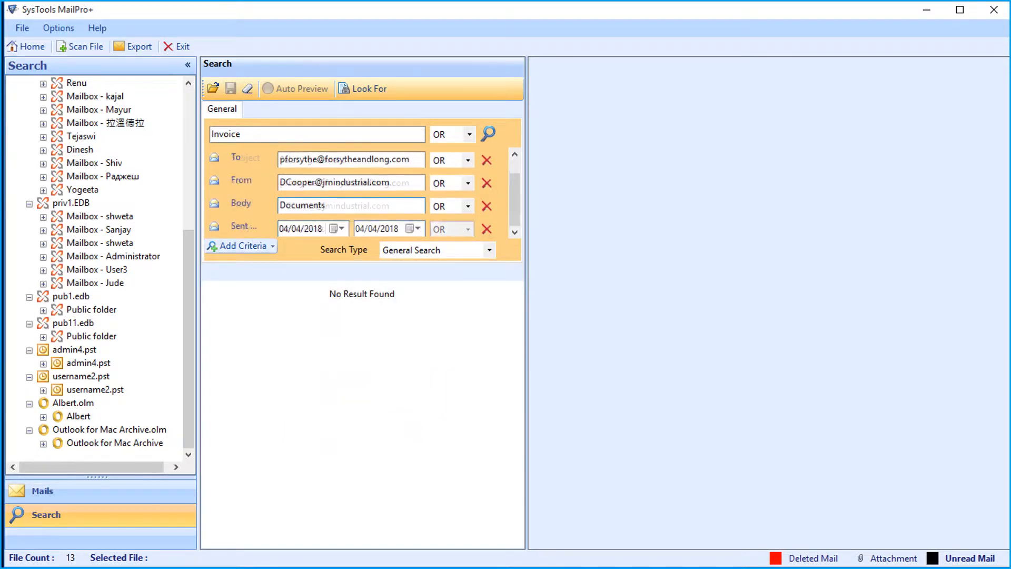
pyautogui.click(336, 228)
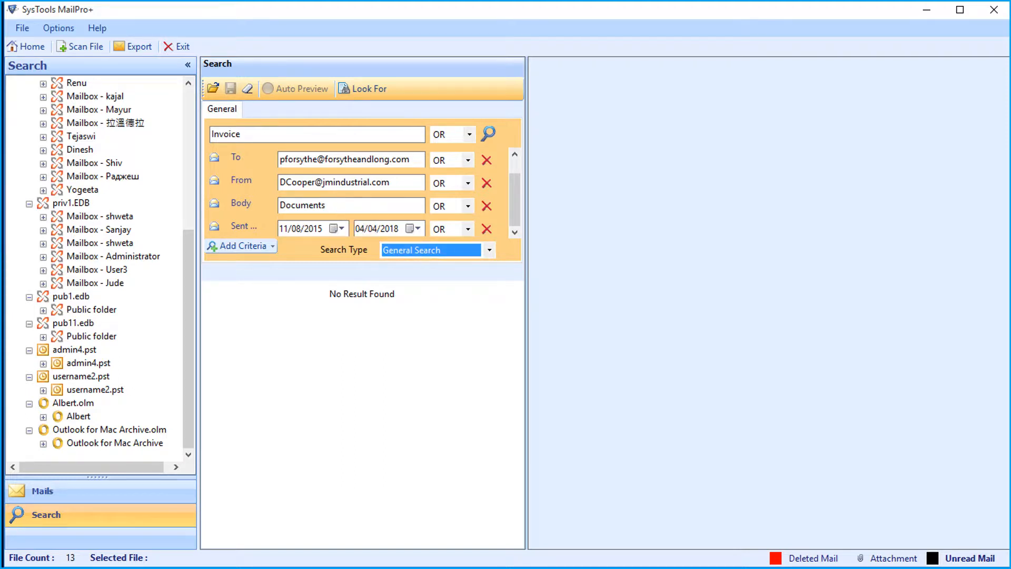
# Step: Run the search (368 items) and save it as 'Search For Invoice' with note 'Searching for Invoice details'
pyautogui.click(488, 133)
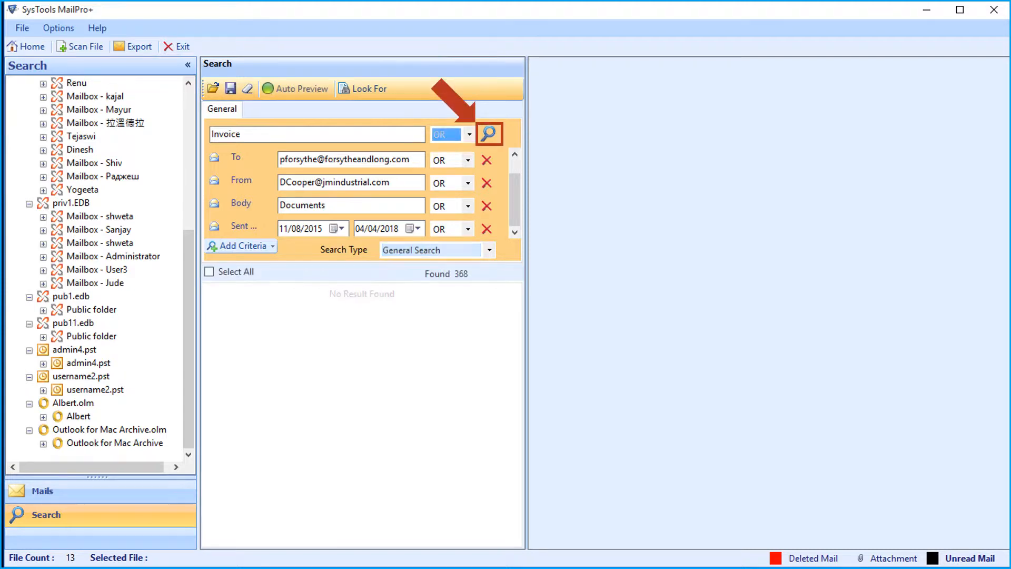
pyautogui.click(489, 133)
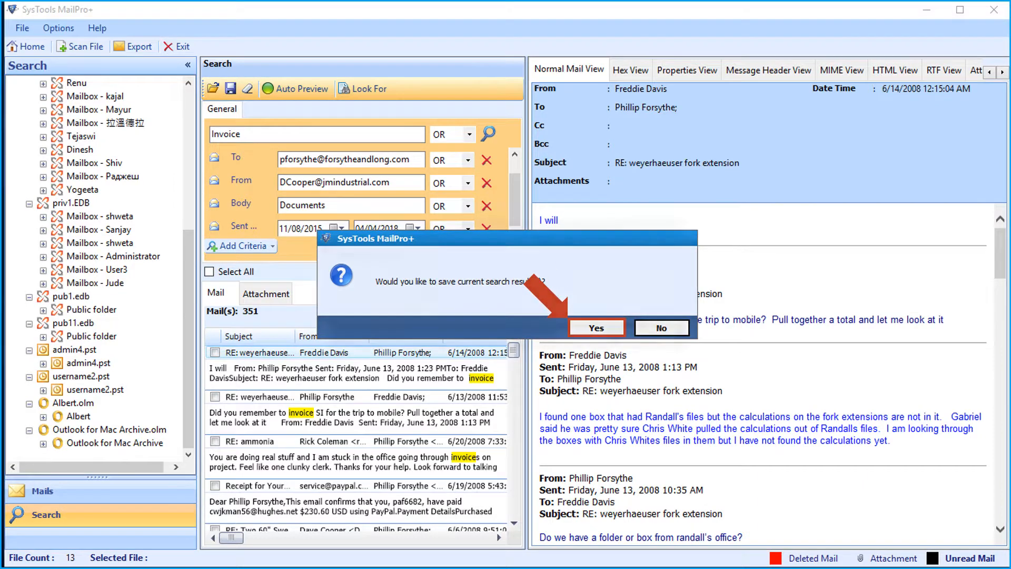
pyautogui.click(594, 328)
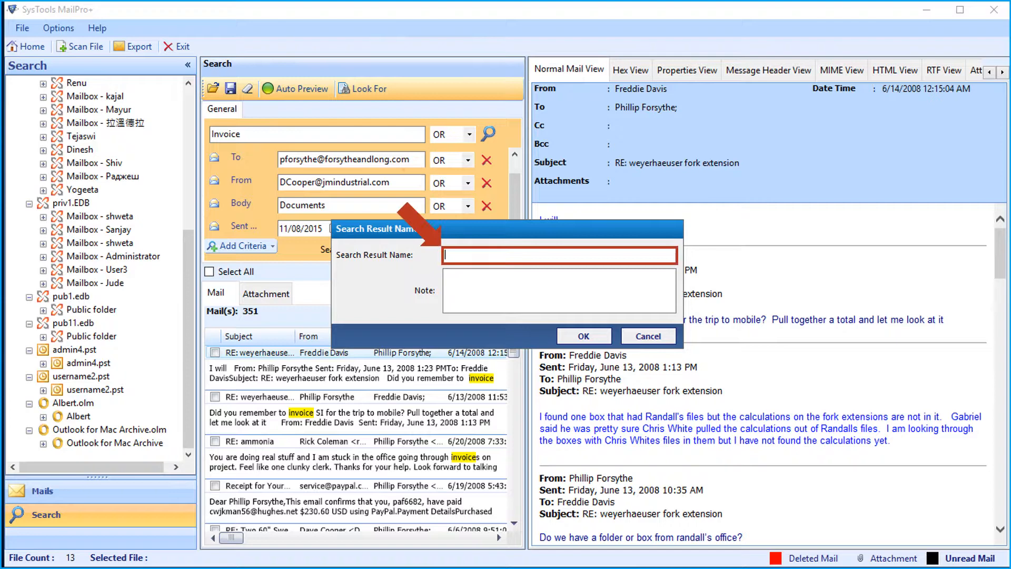
pyautogui.write('Search For Invoice')
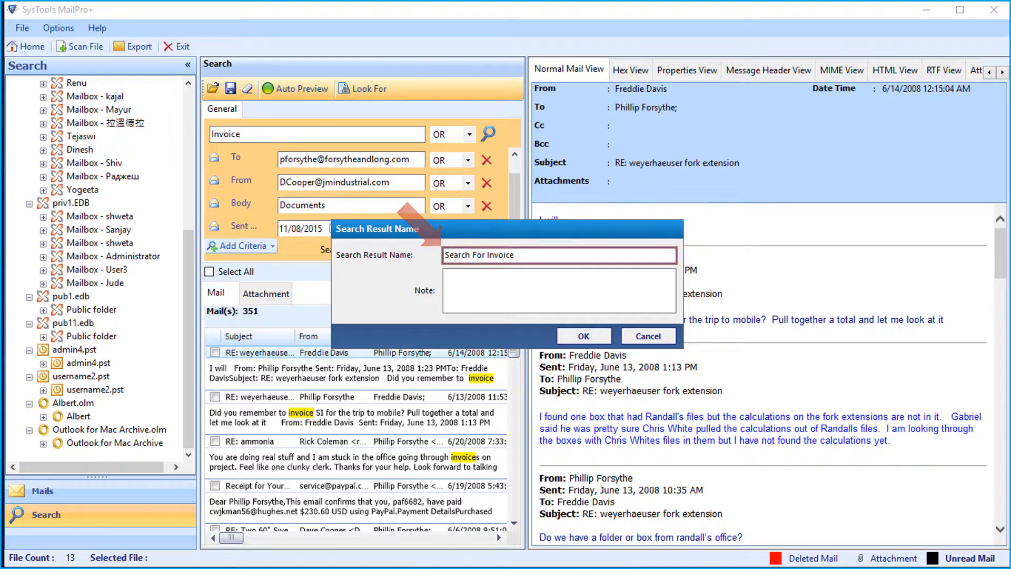
pyautogui.write('Searching for Invoice details')
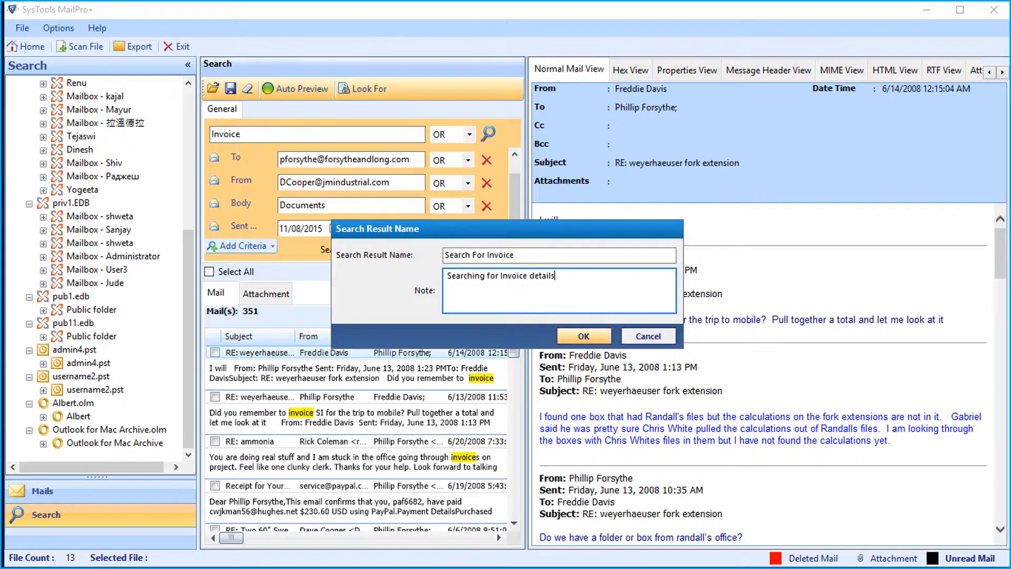
pyautogui.click(582, 336)
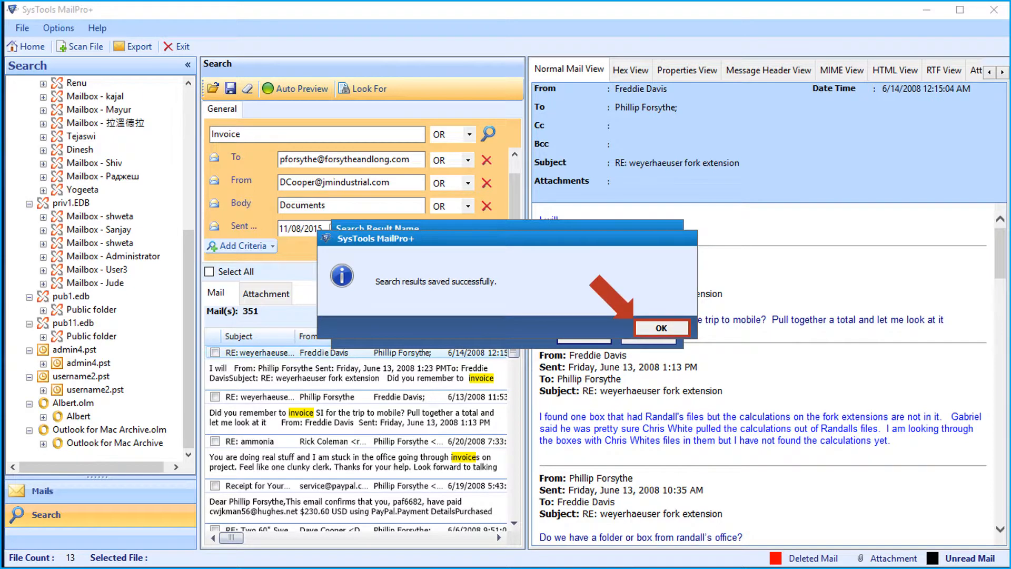
pyautogui.click(660, 328)
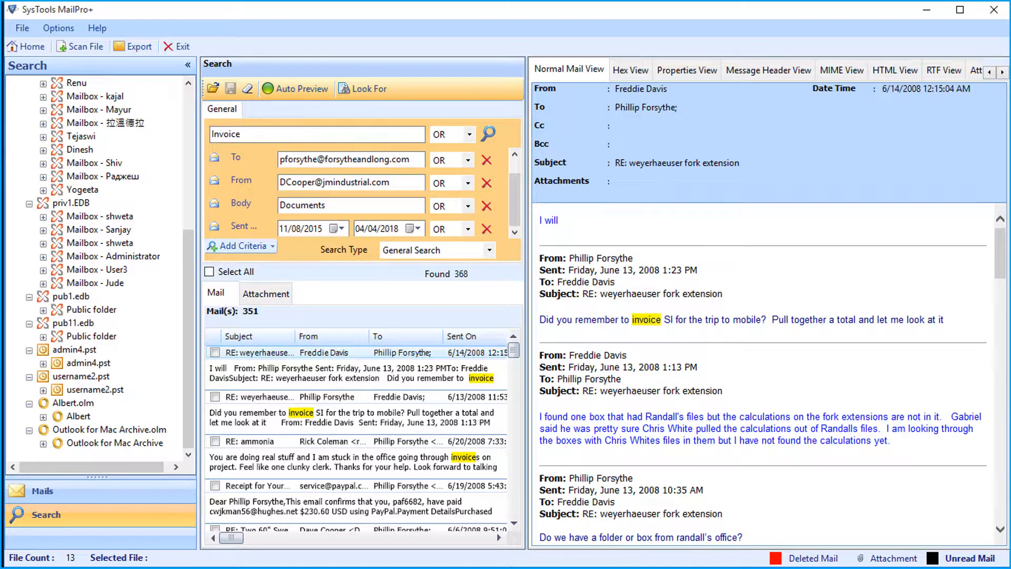
# Step: Turn off Auto Preview and save Look For with both Mail and Attachment checked
pyautogui.click(296, 88)
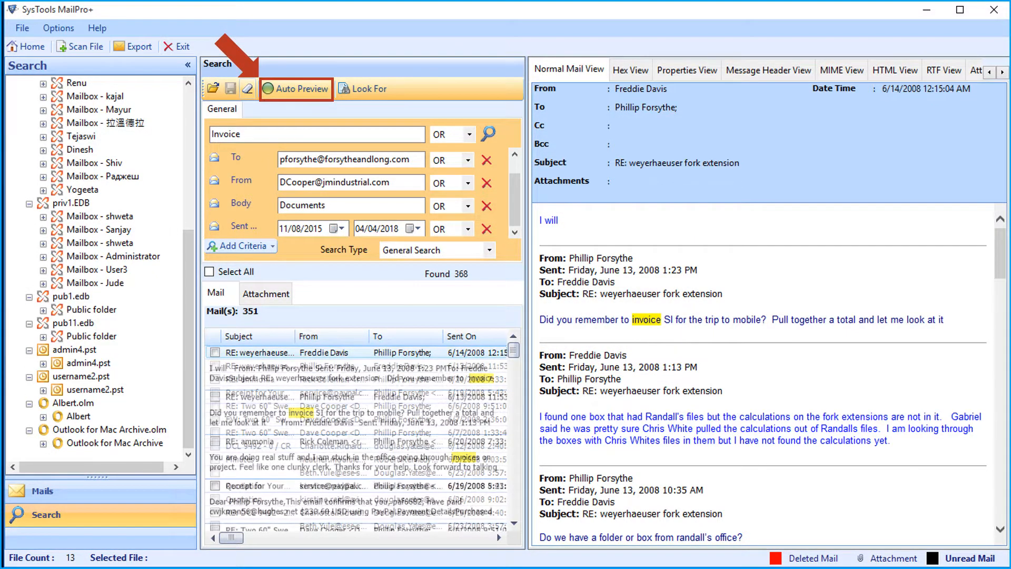
pyautogui.click(295, 89)
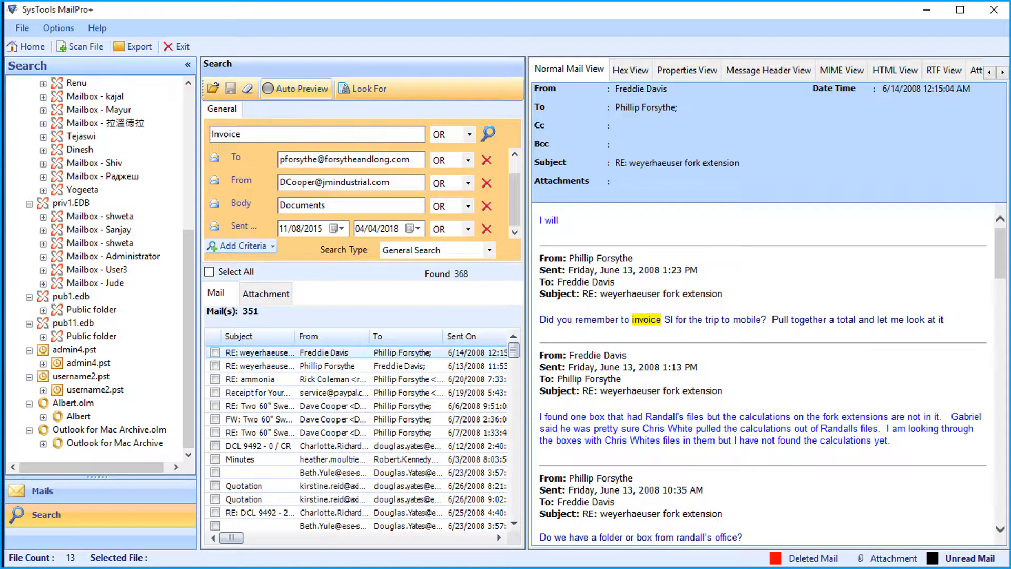
pyautogui.click(363, 89)
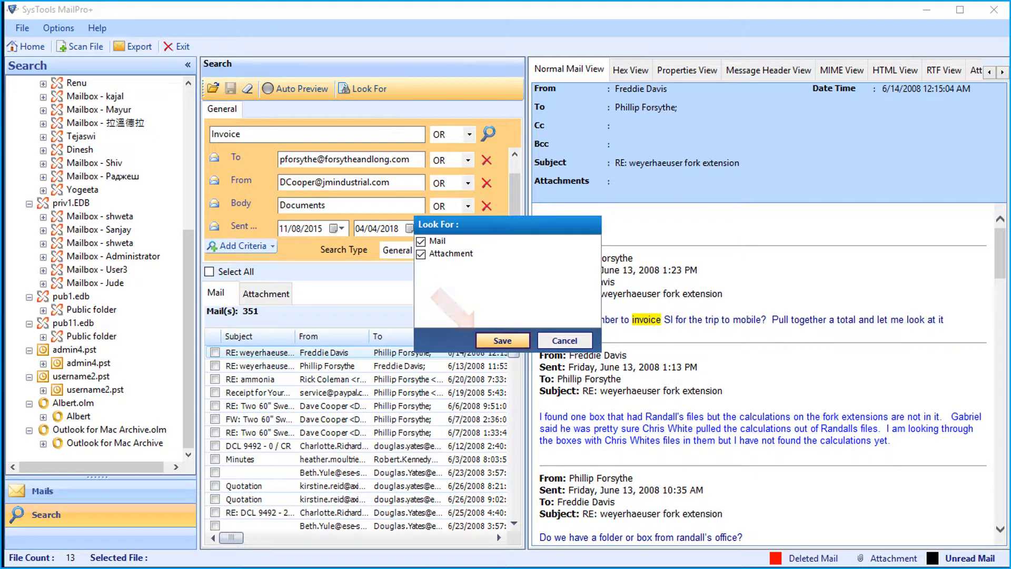
pyautogui.click(501, 340)
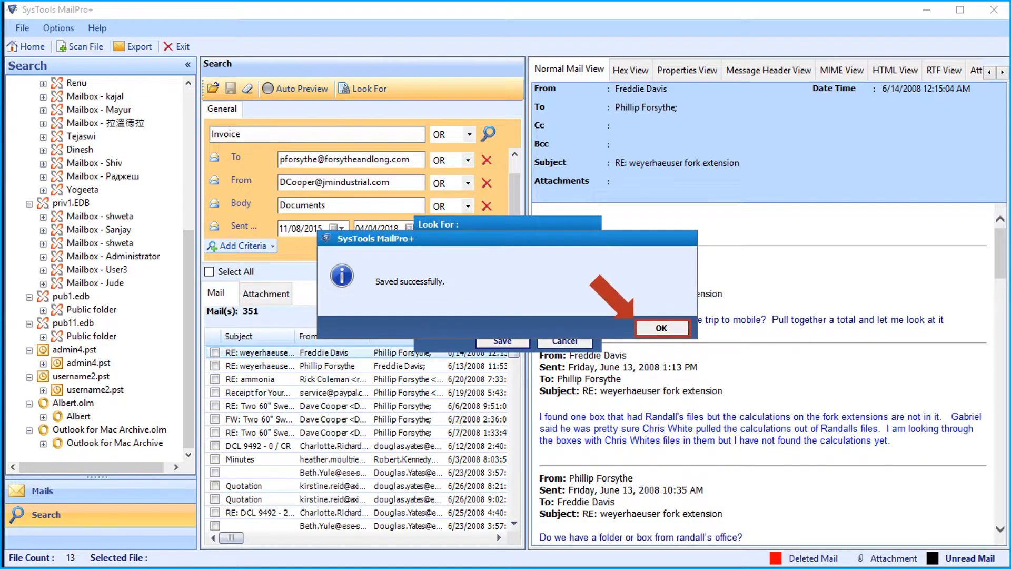
pyautogui.click(660, 328)
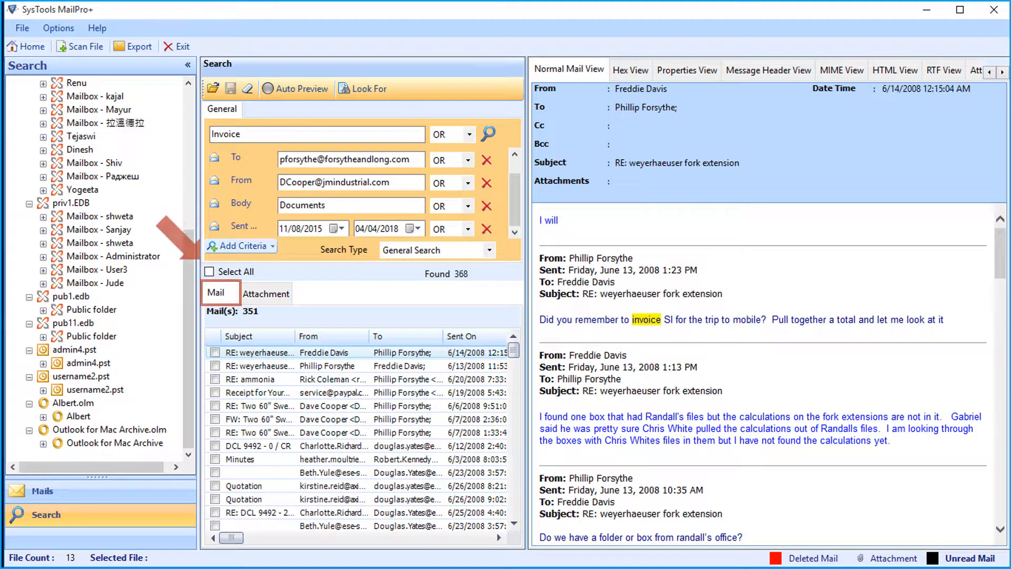
# Step: Review the mail and attachment results, then tick the first matching mail for export
pyautogui.click(266, 293)
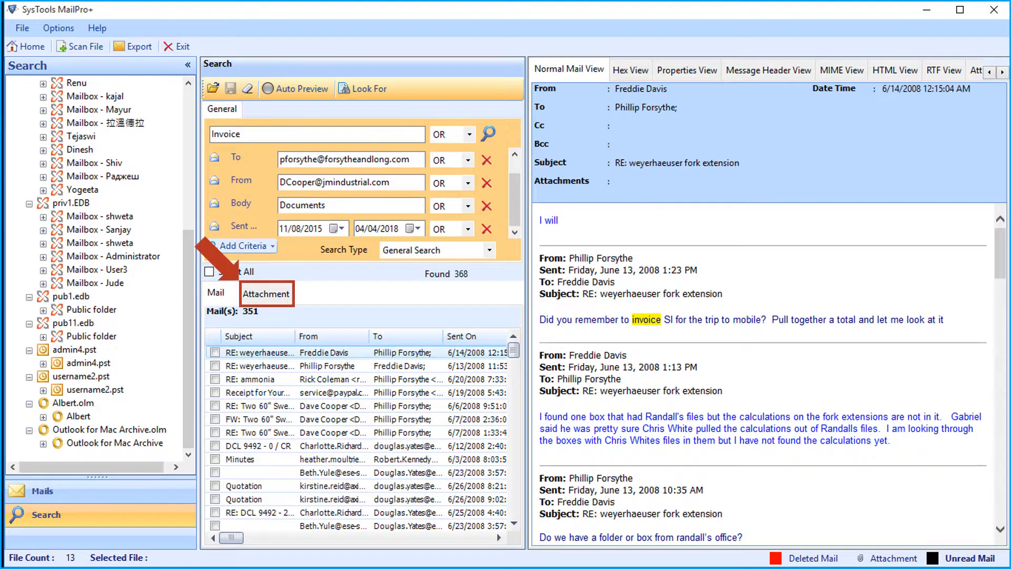
pyautogui.click(267, 293)
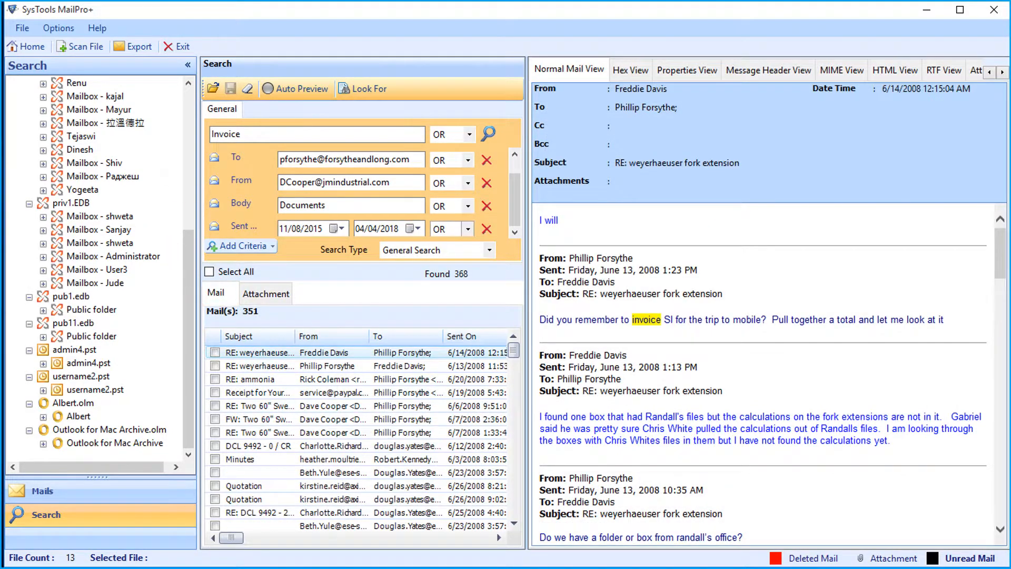
pyautogui.click(209, 271)
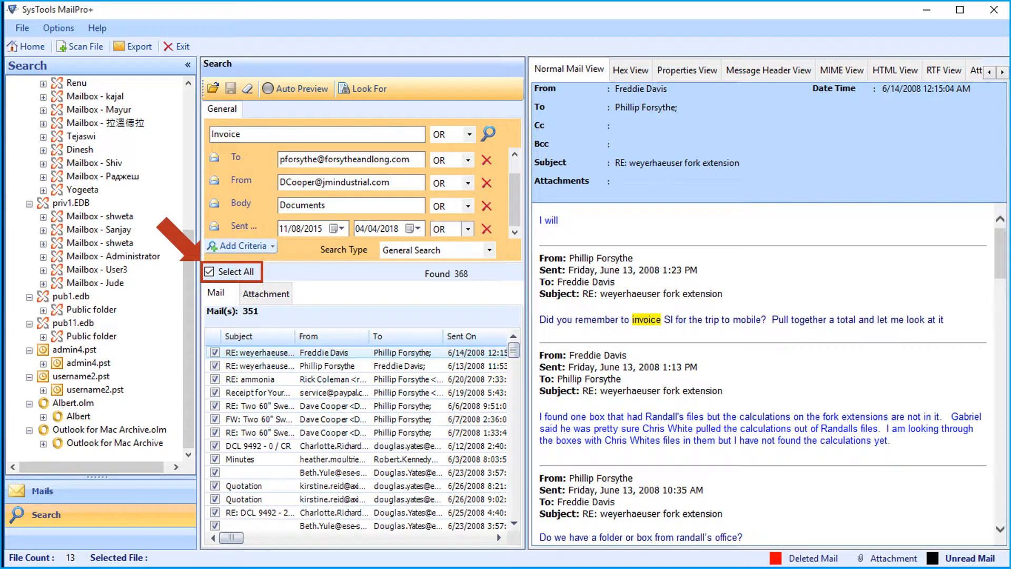
pyautogui.click(209, 271)
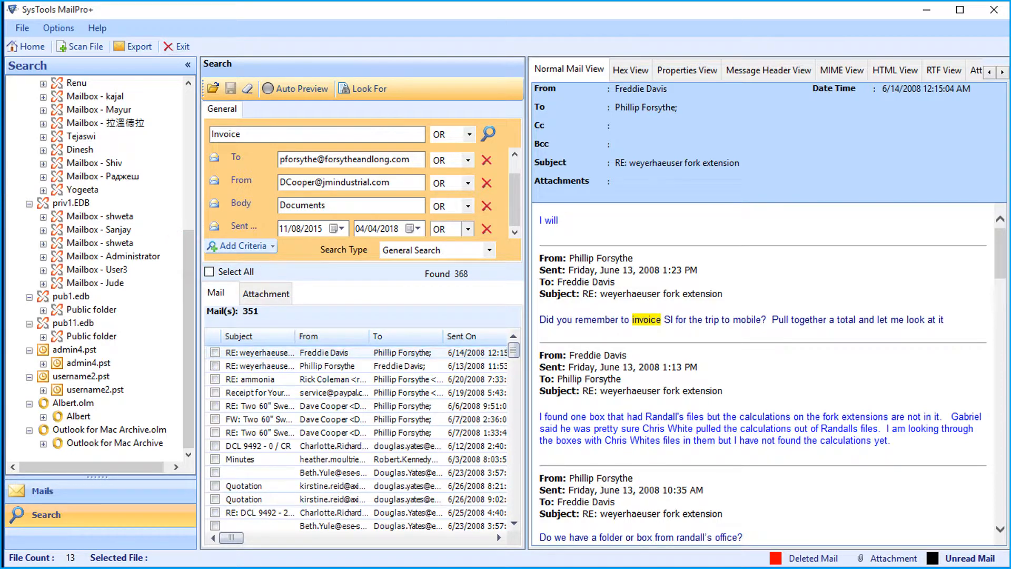
pyautogui.click(215, 352)
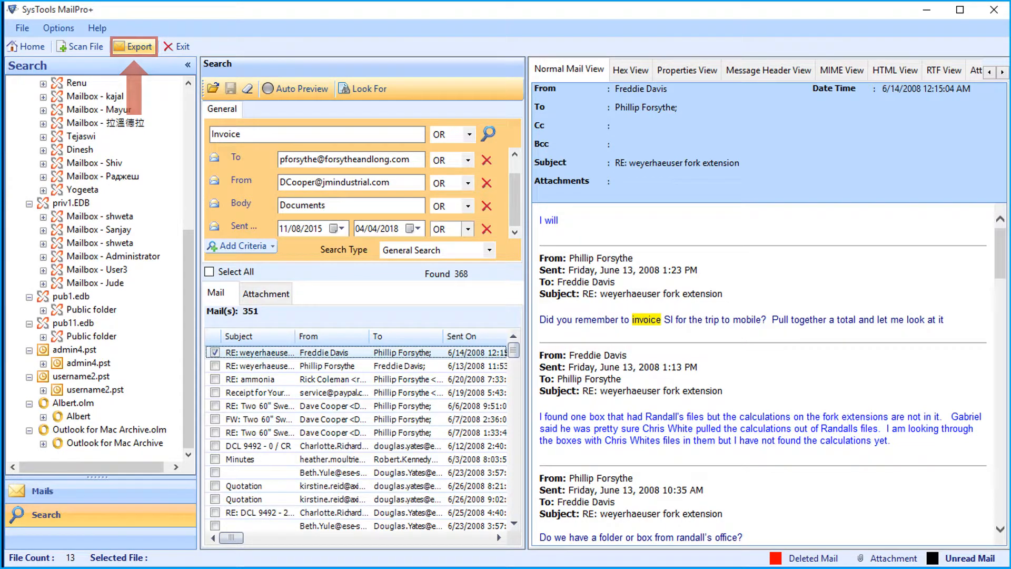
# Step: Export the checked mail as PDF to Desktop\PDF output and view the one-item report
pyautogui.click(133, 46)
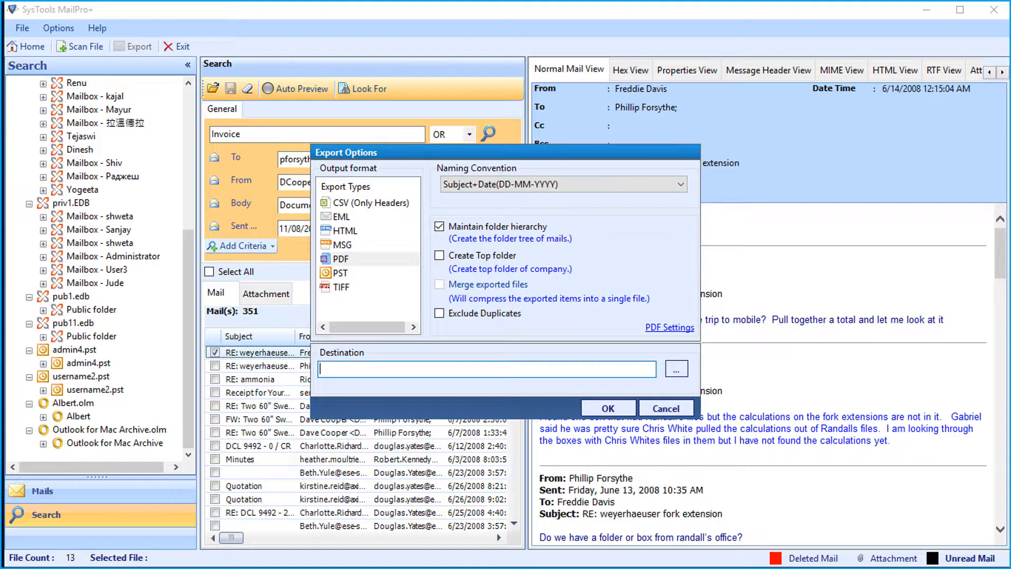
pyautogui.click(340, 259)
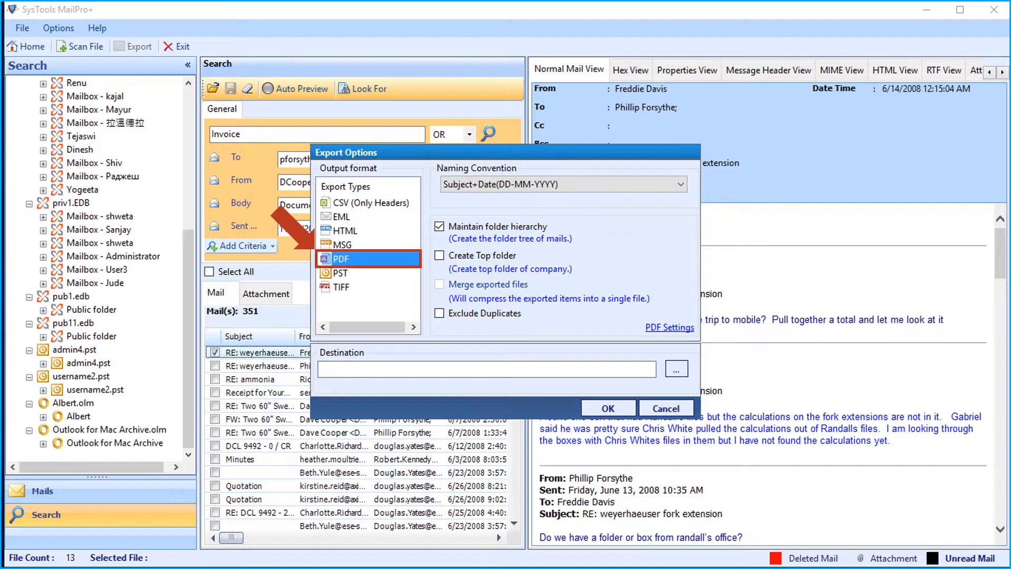
pyautogui.click(341, 258)
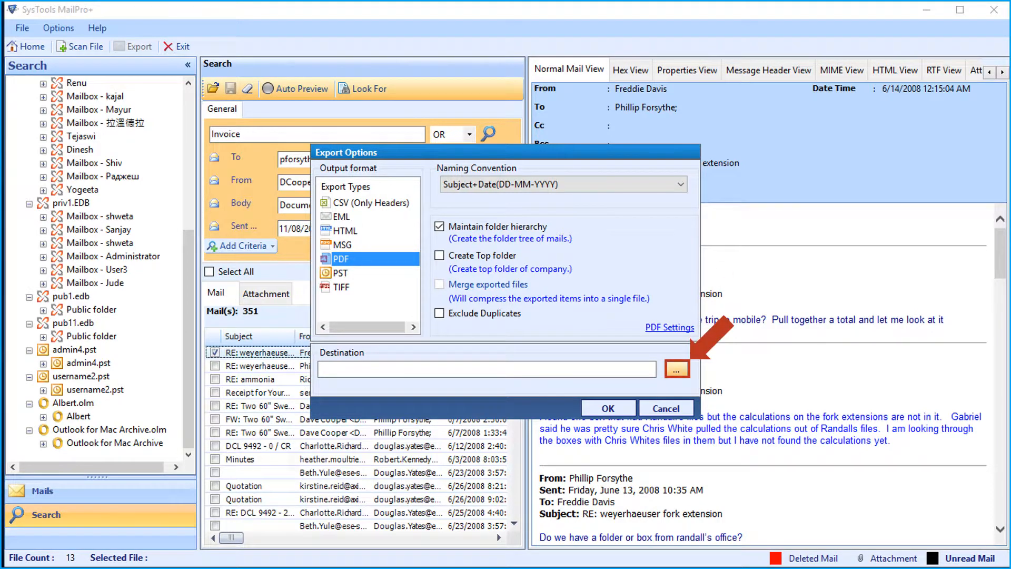
pyautogui.click(677, 368)
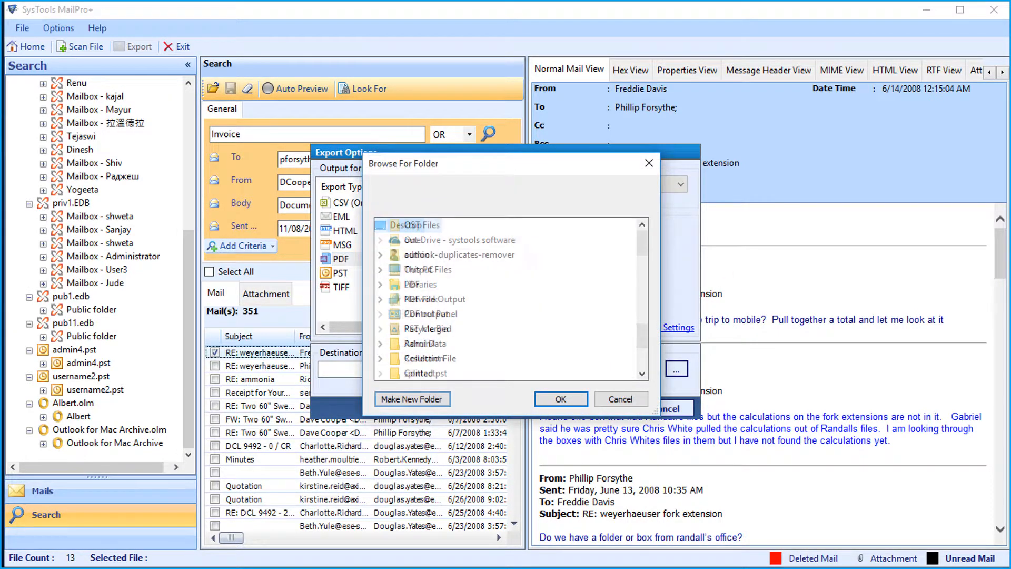
pyautogui.click(425, 284)
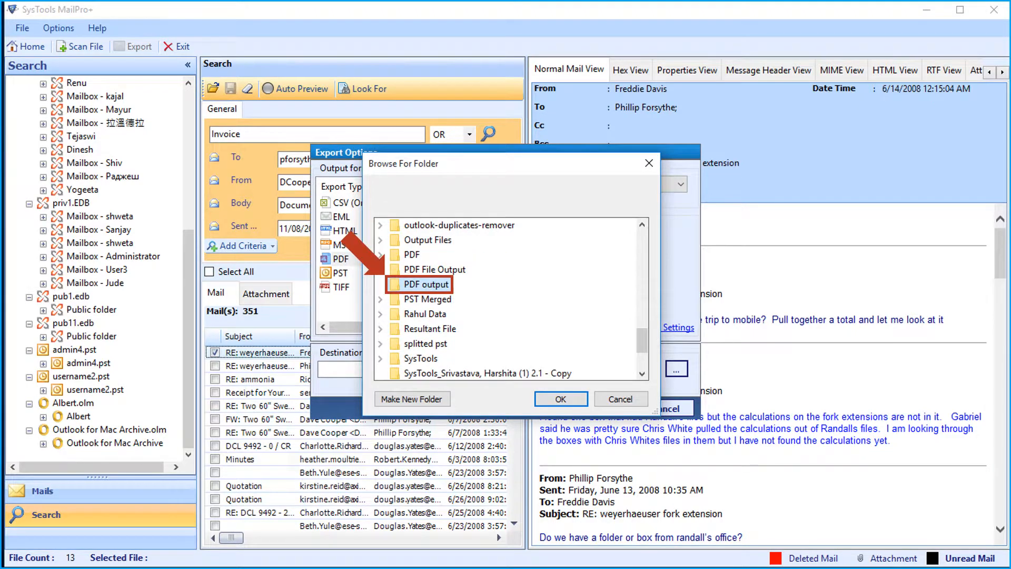
pyautogui.click(425, 284)
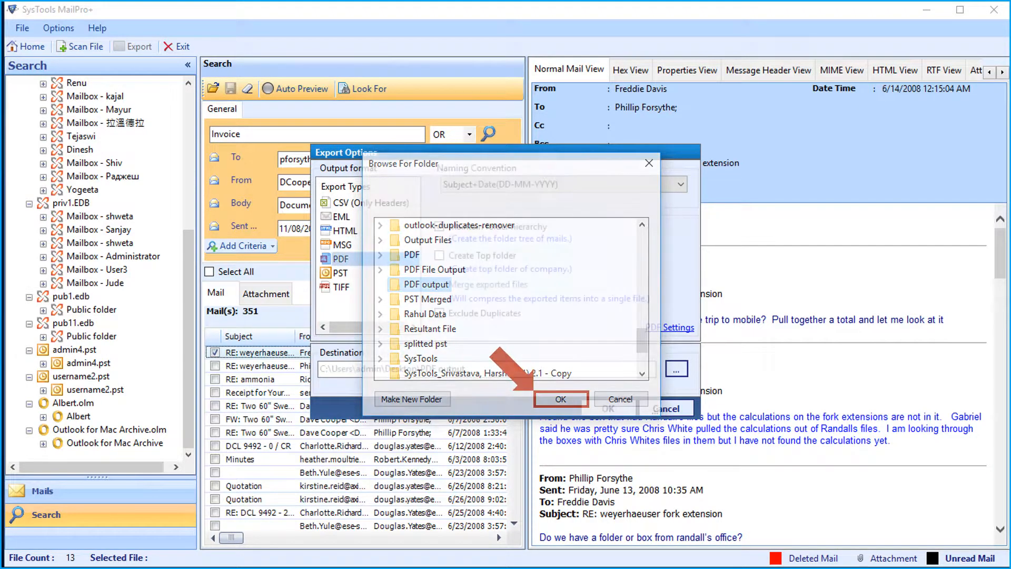
pyautogui.click(558, 398)
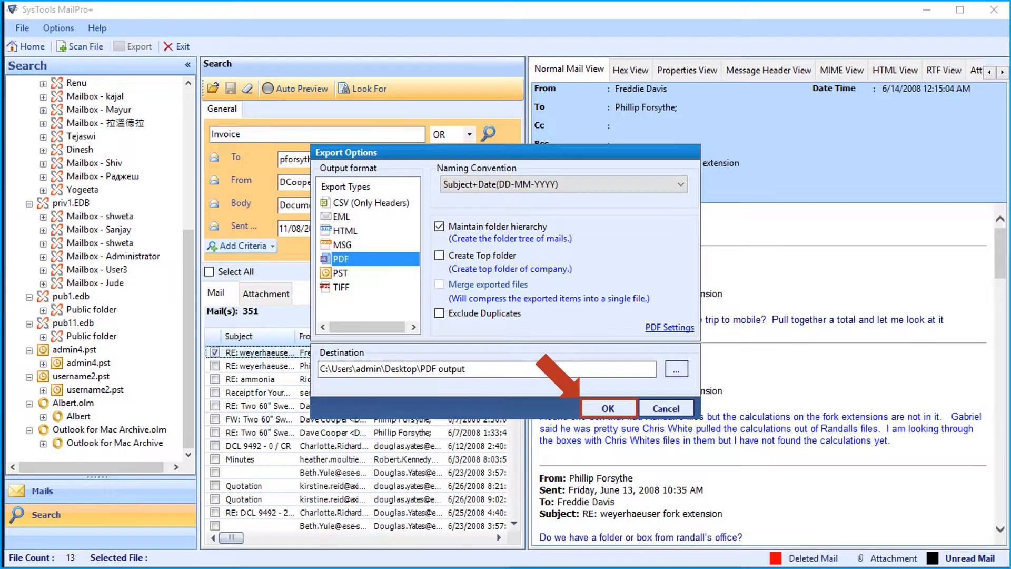
pyautogui.click(606, 408)
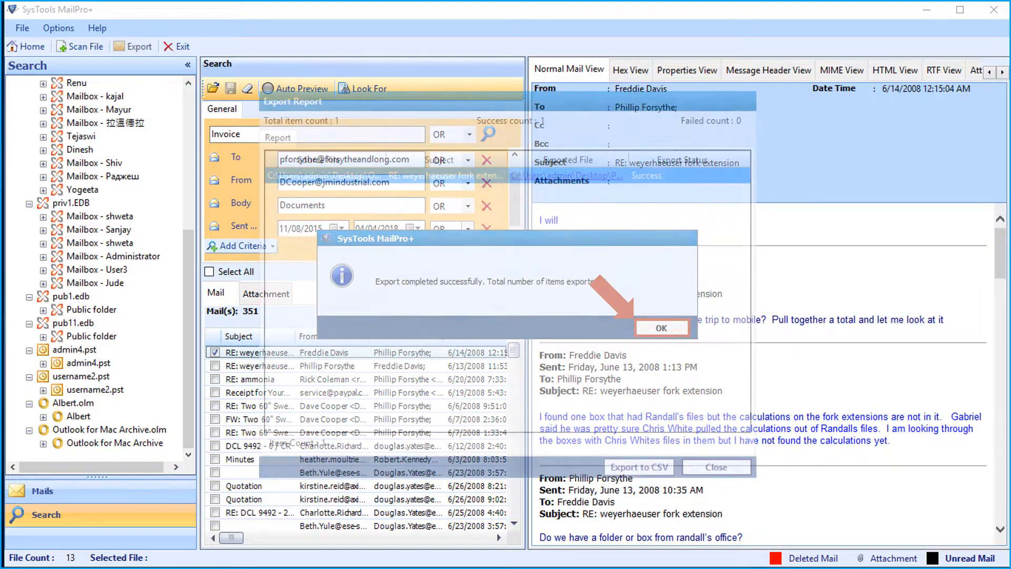
pyautogui.click(660, 328)
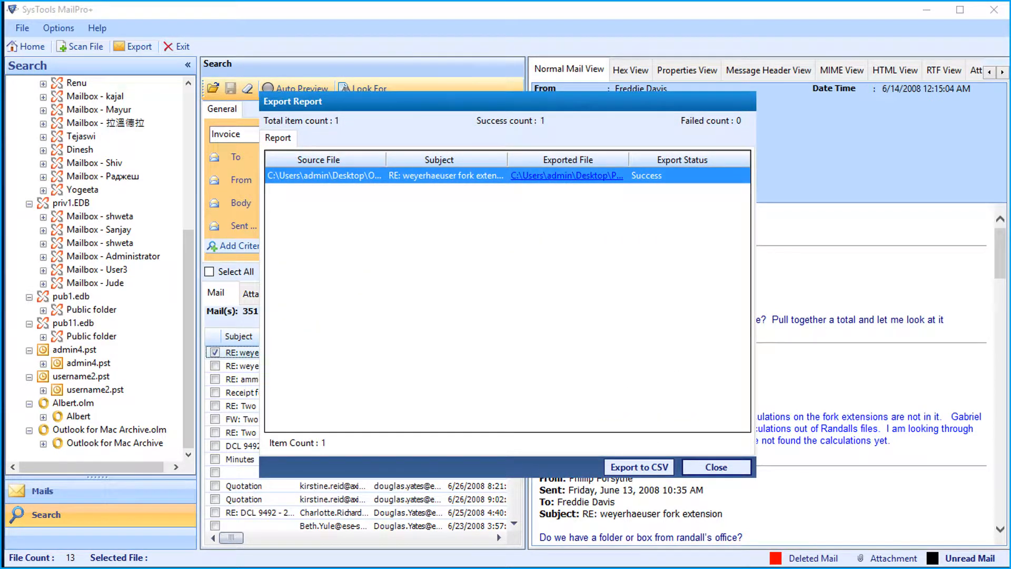